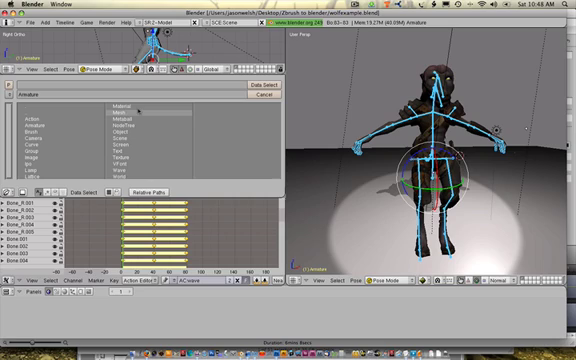
Step: List the file's actions and switch the wolf armature's active action from wave to bindpose
{"action": "left_click", "coordinate": [38, 118]}
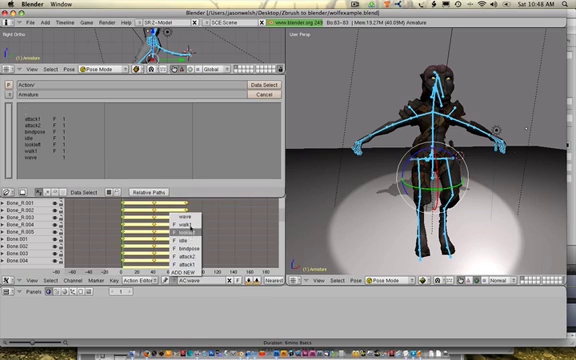
{"action": "left_click", "coordinate": [180, 214]}
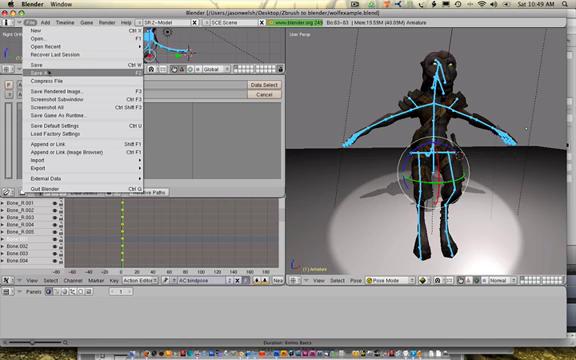
Step: Save the wolf file with wave unused, then list recently opened files to reload it
{"action": "left_click", "coordinate": [43, 63]}
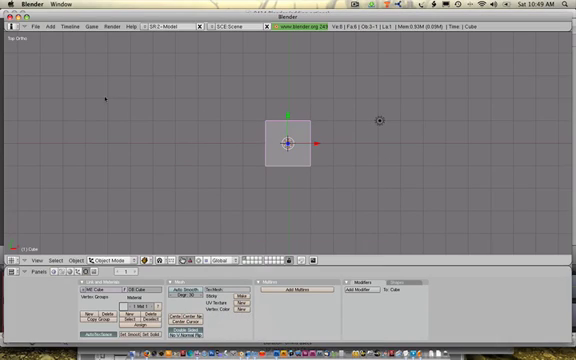
{"action": "left_click", "coordinate": [40, 27]}
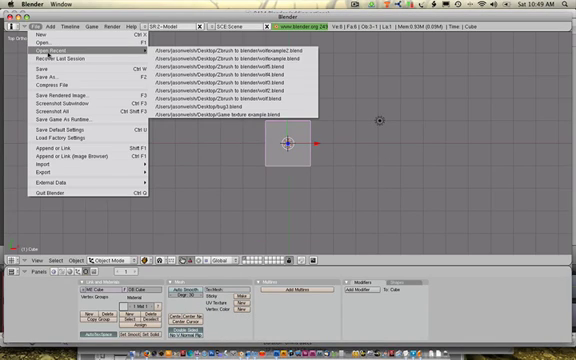